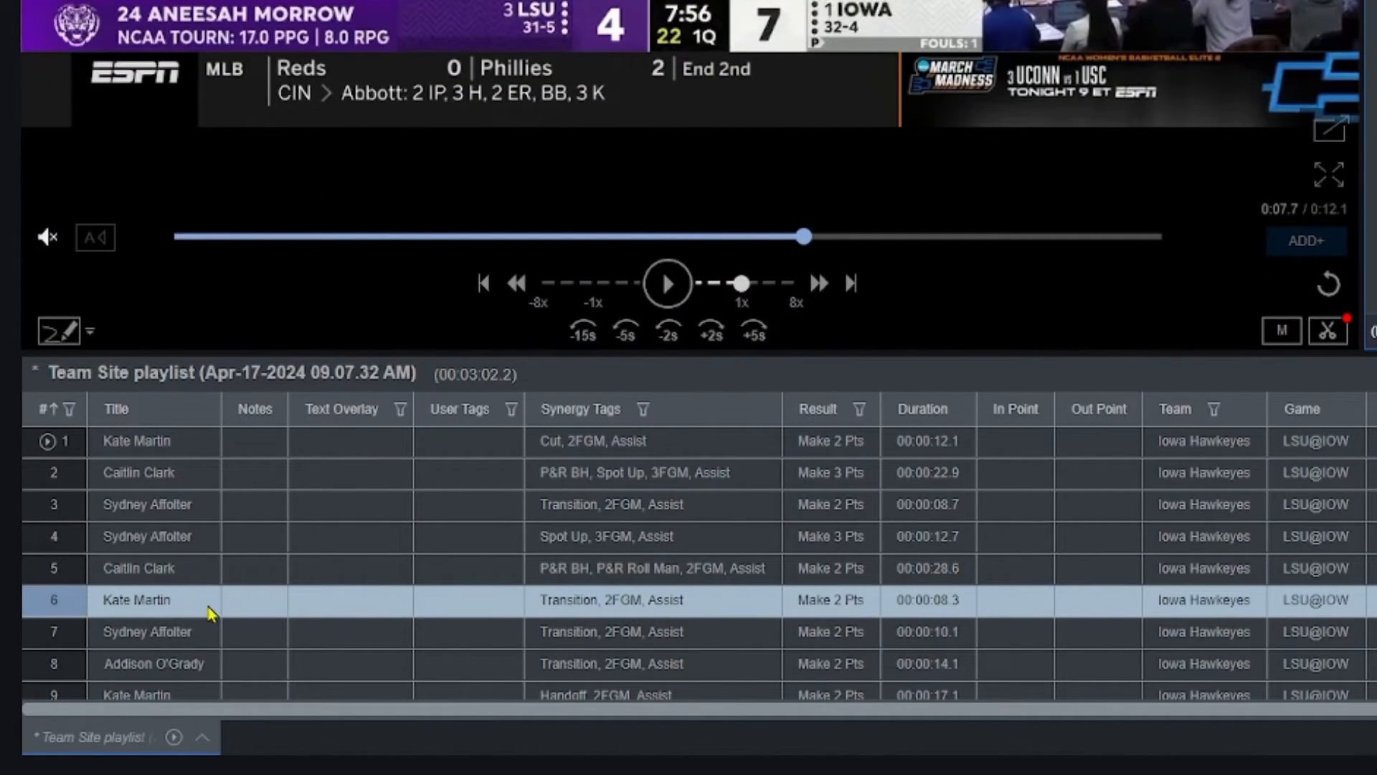
# - Play the row-4 Sydney Affolter spot-up 3FGM assist clip from the team site playlist
pyautogui.click(147, 632)
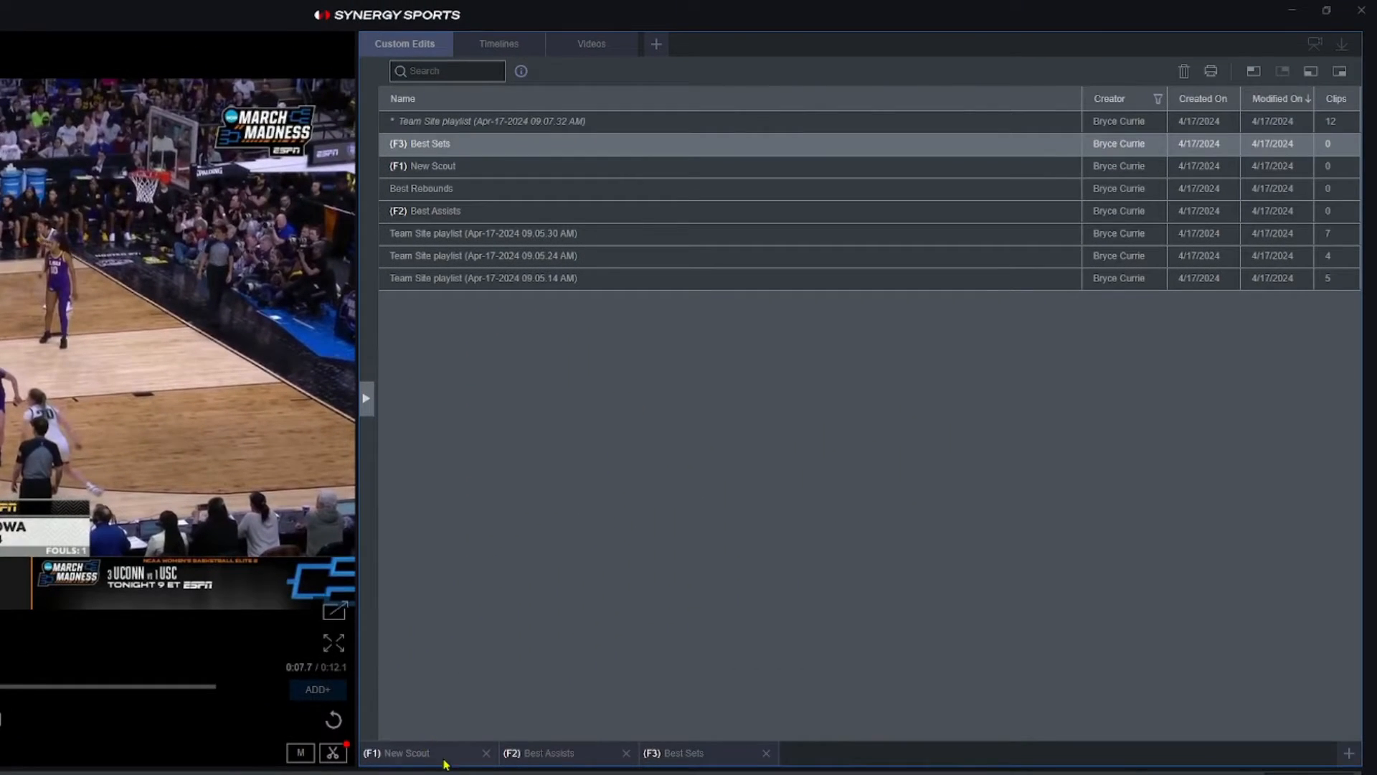
pyautogui.moveTo(747, 659)
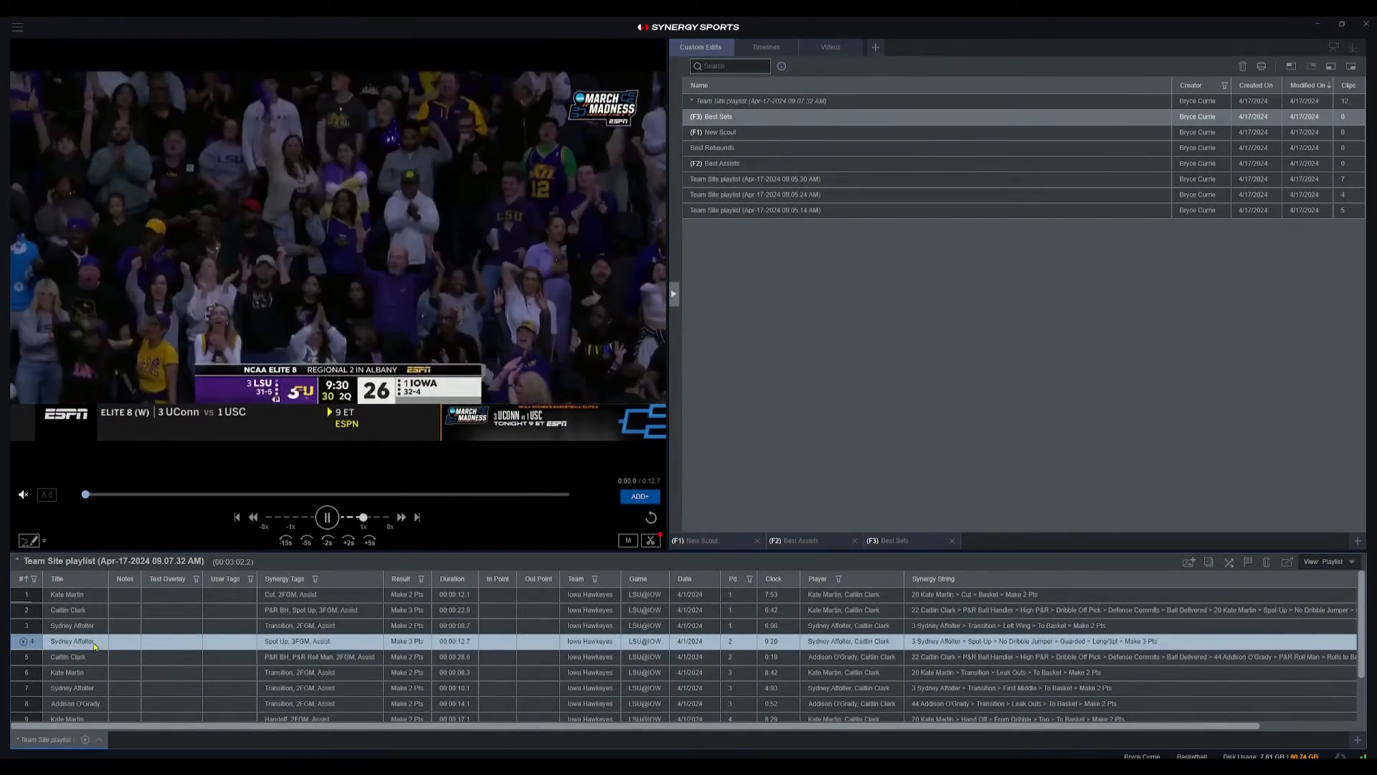
pyautogui.click(325, 516)
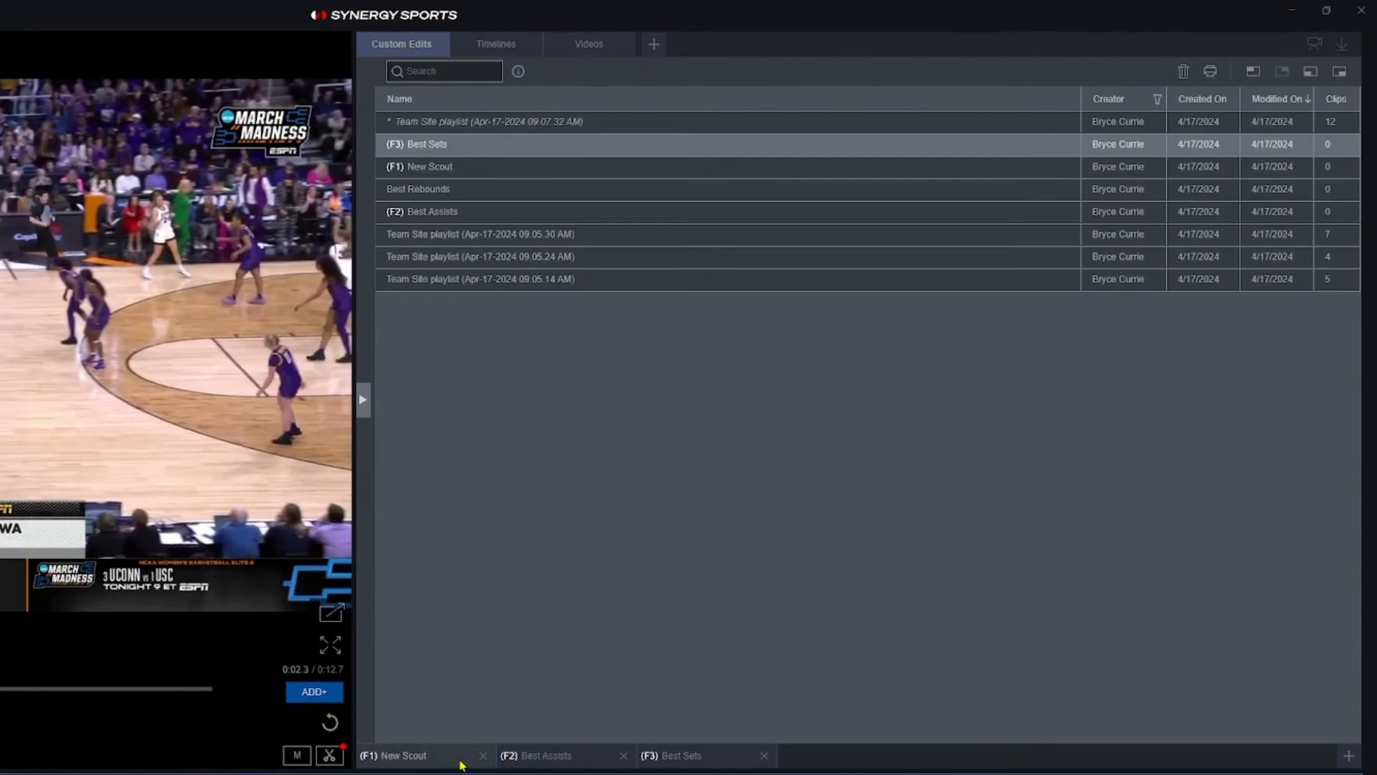
pyautogui.moveTo(847, 690)
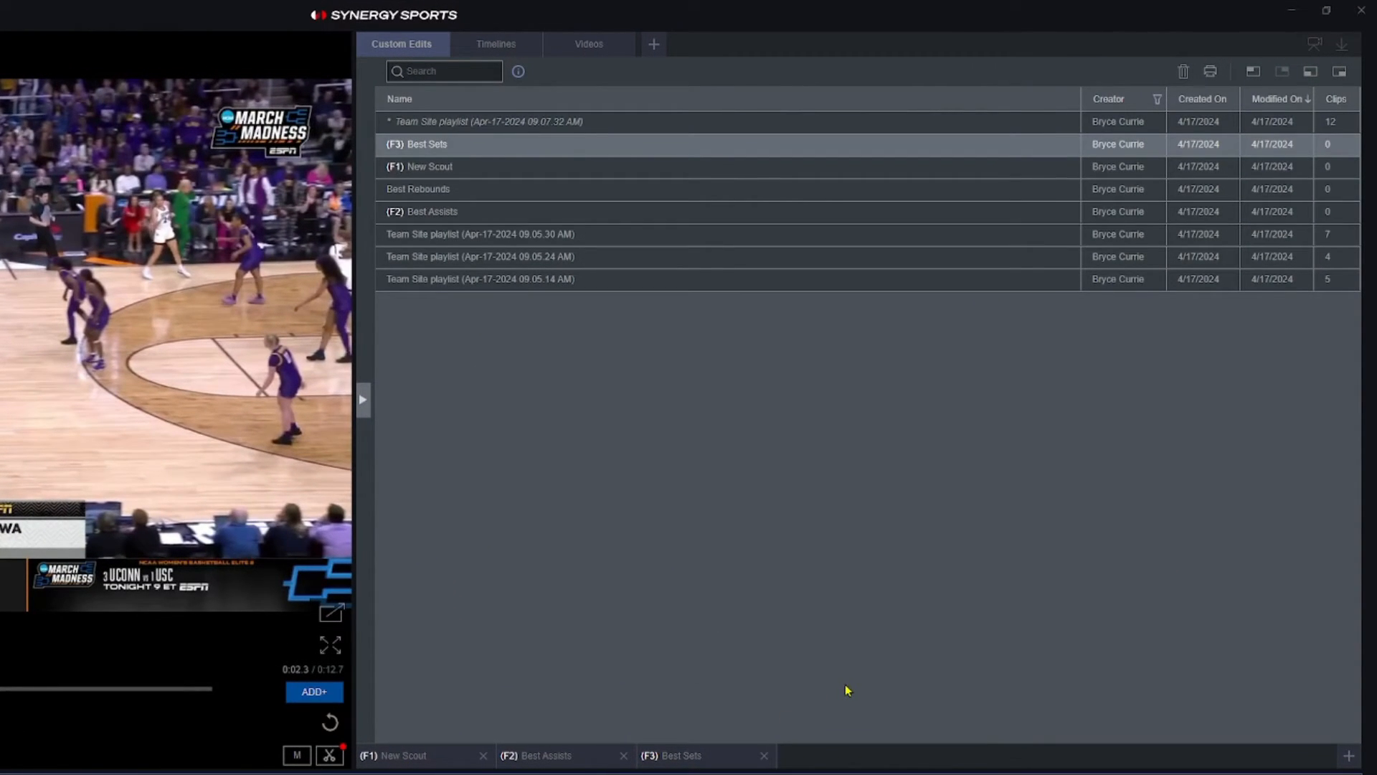